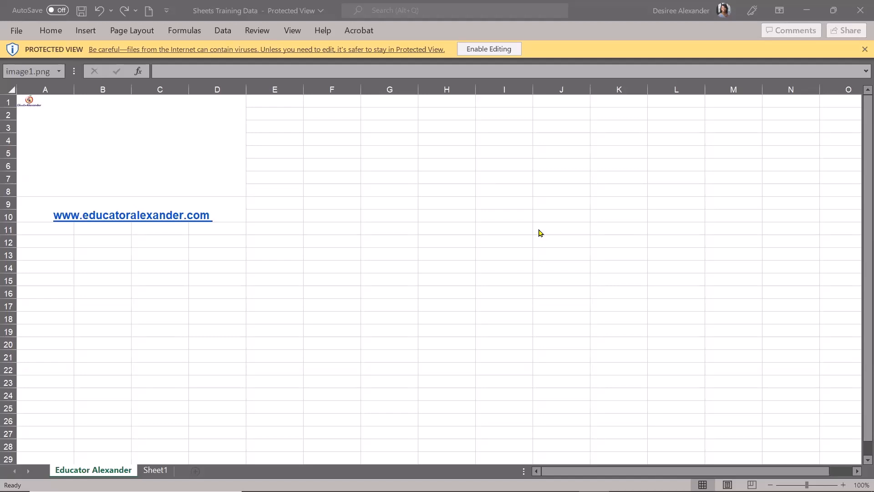
mouse_move(507, 247)
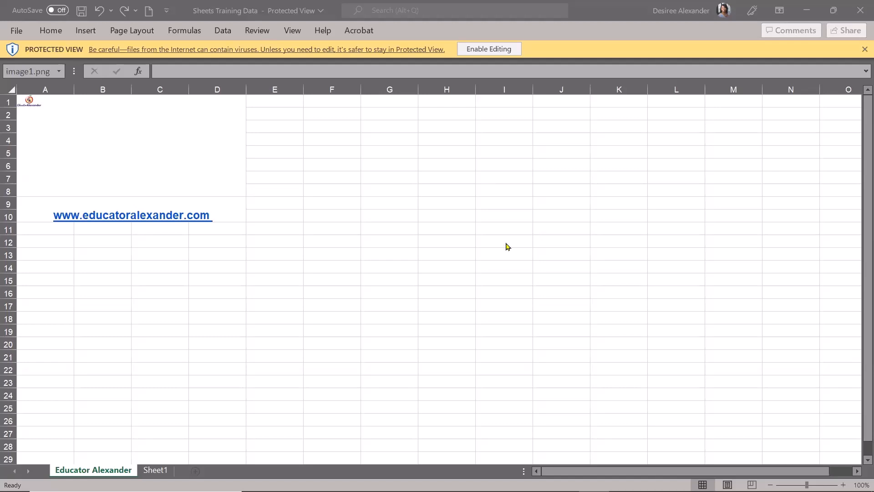
mouse_move(512, 206)
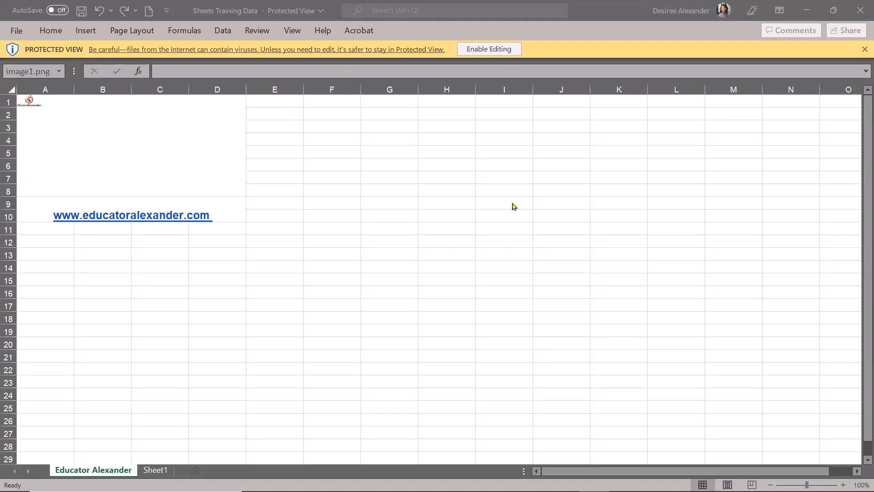
mouse_move(647, 117)
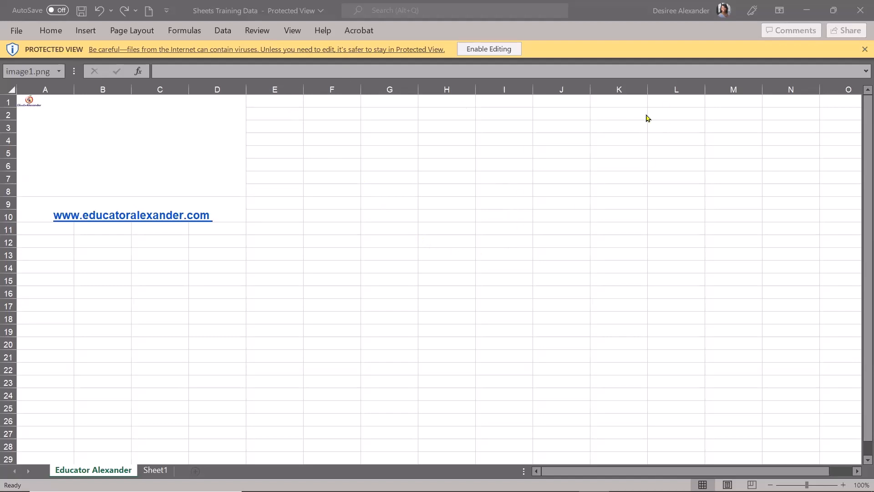
mouse_move(706, 247)
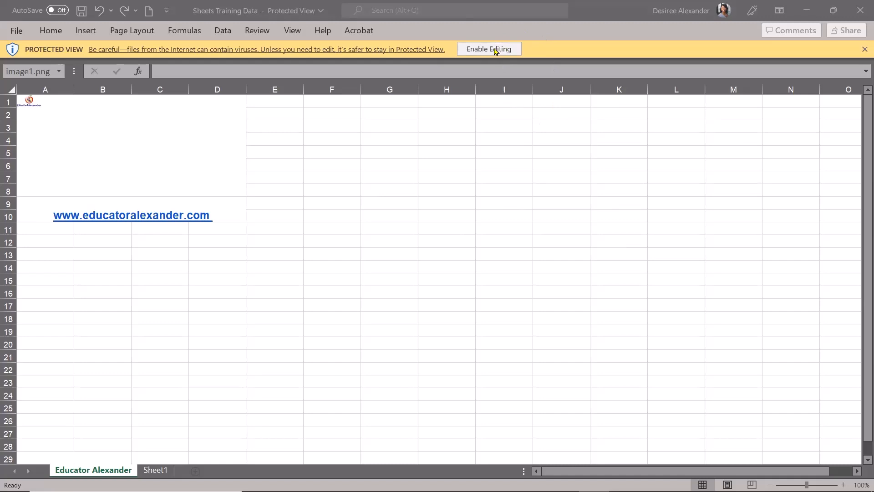
mouse_move(535, 64)
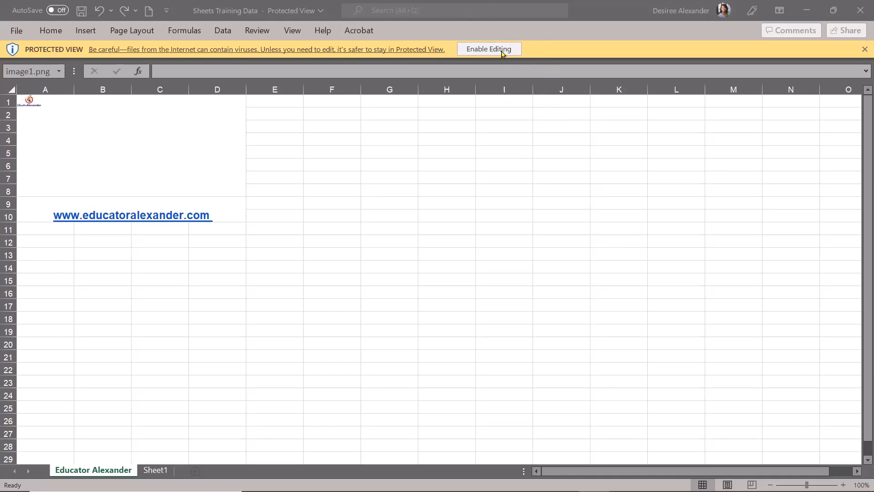
mouse_move(540, 262)
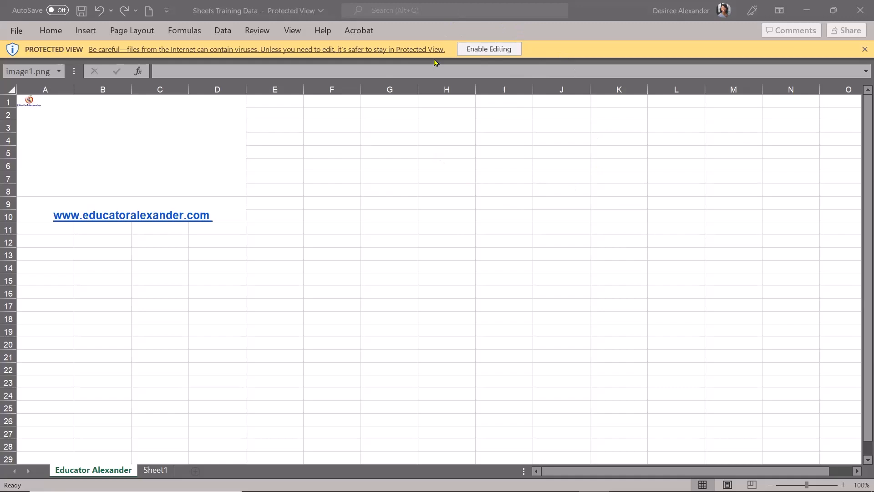
mouse_move(18, 32)
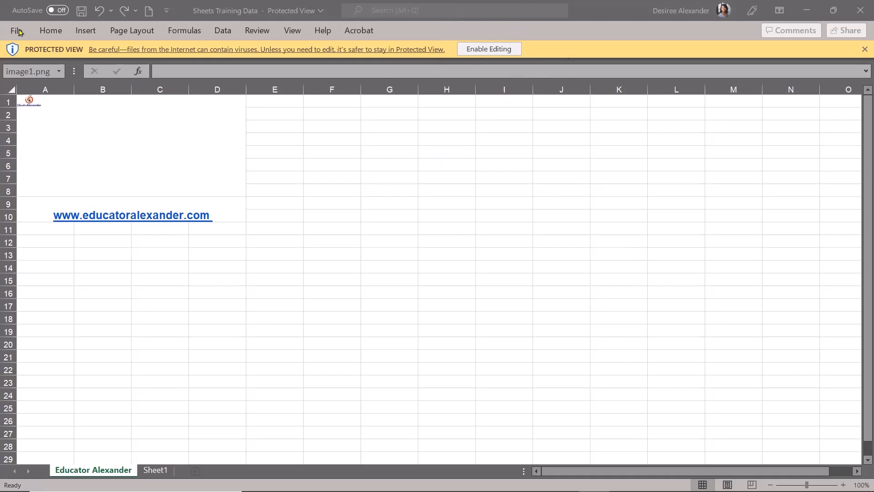
- Reach the Trust Center Settings from File > Options, landing on Protected View with all three options enabled
left_click(17, 30)
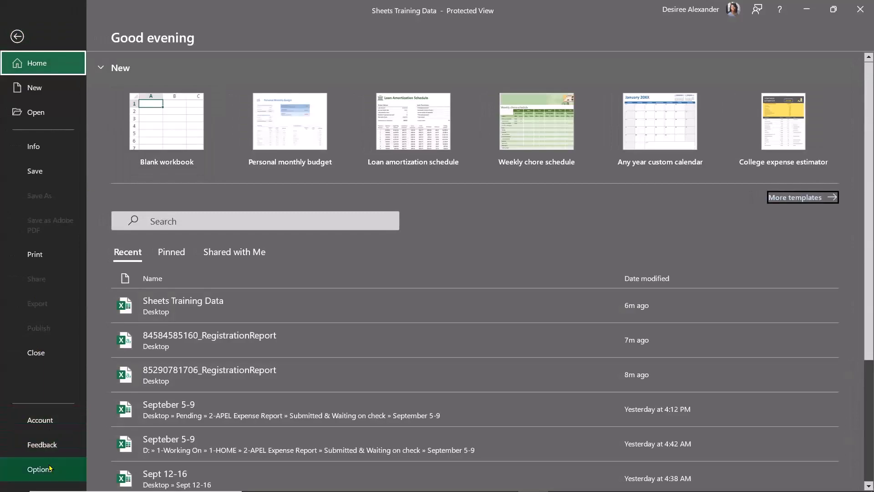
left_click(40, 469)
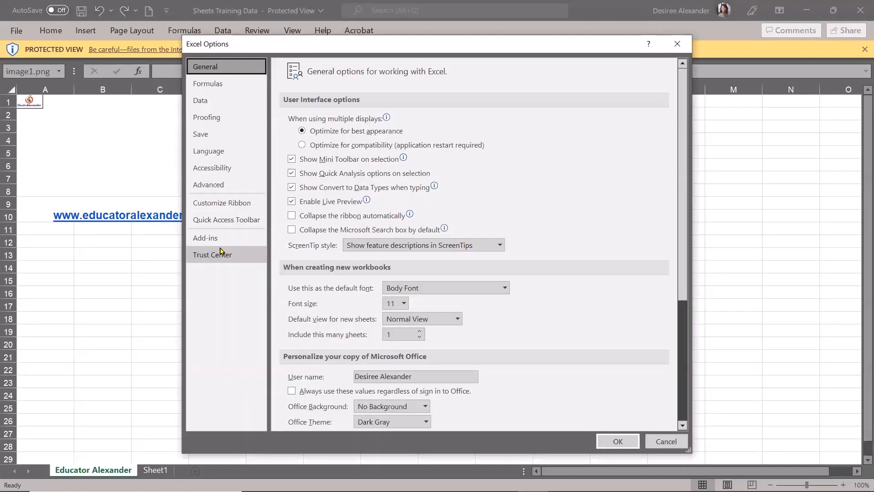
left_click(212, 254)
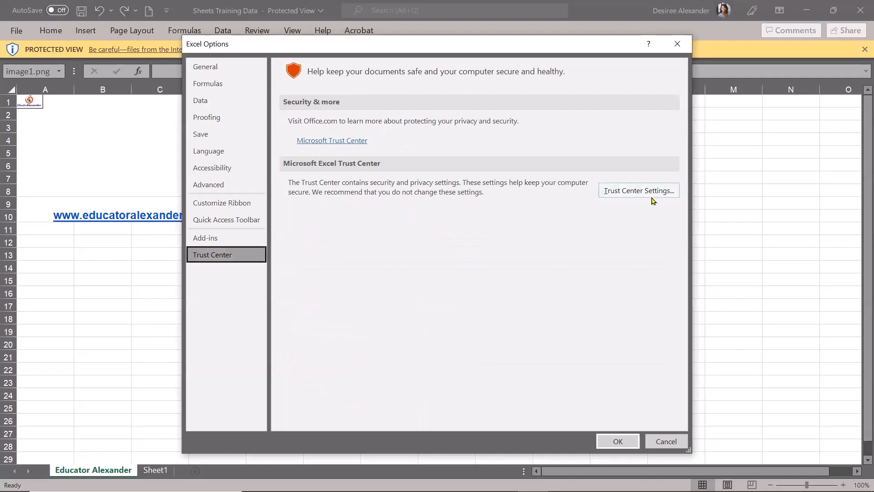
left_click(639, 191)
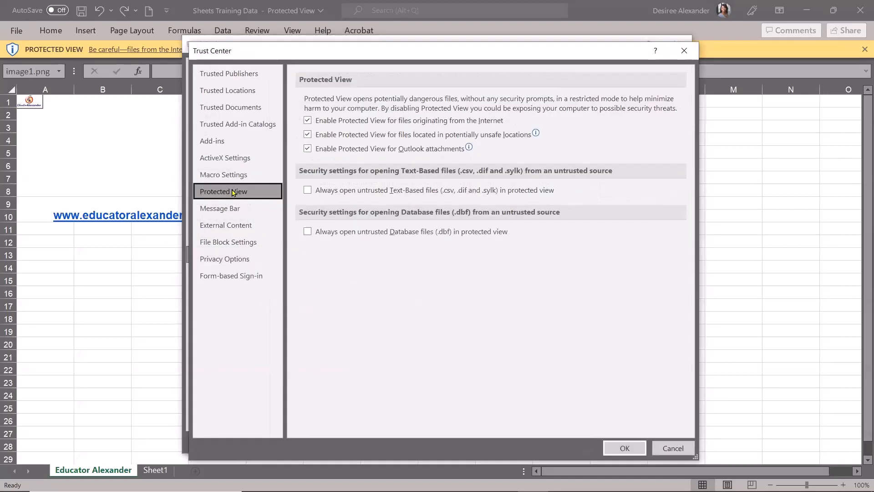
mouse_move(234, 208)
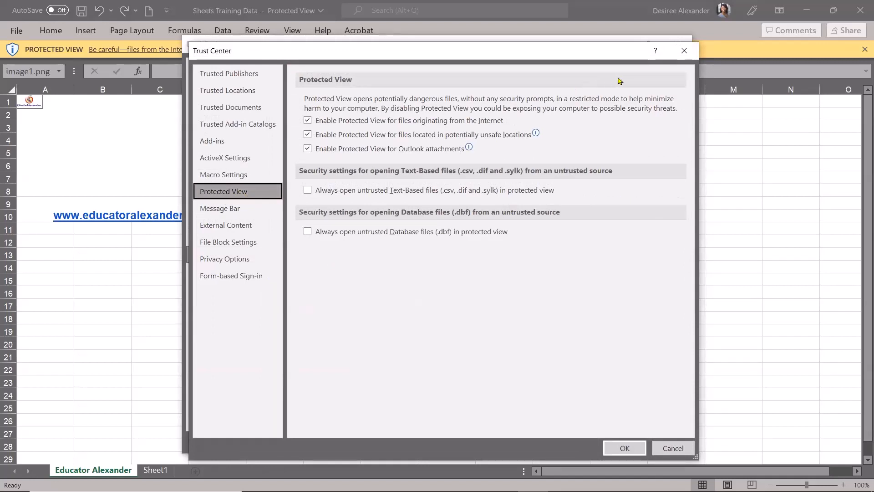
mouse_move(349, 116)
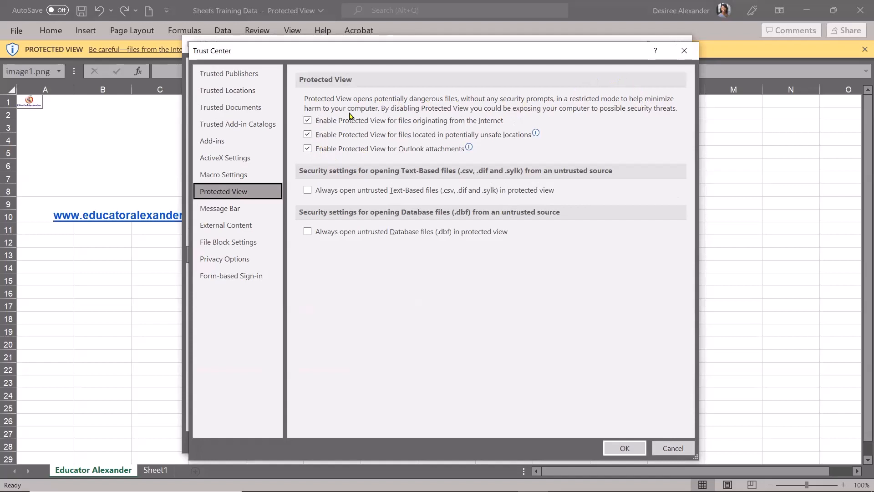
mouse_move(376, 106)
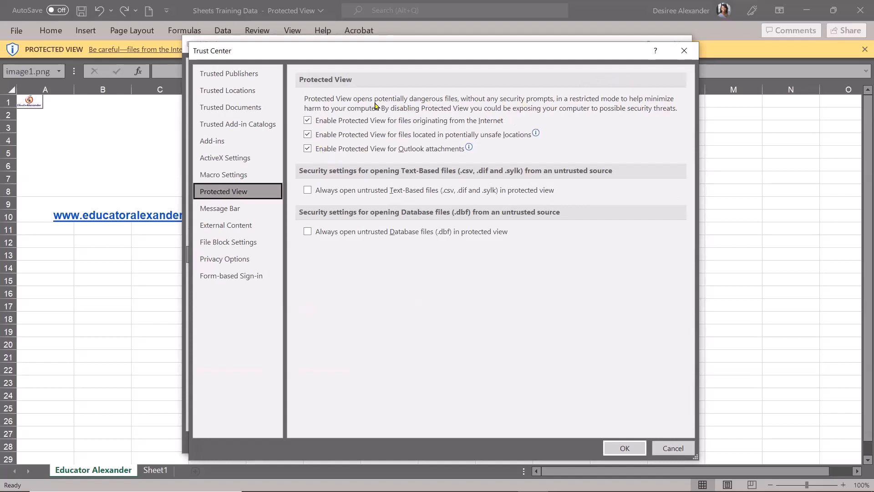
mouse_move(468, 103)
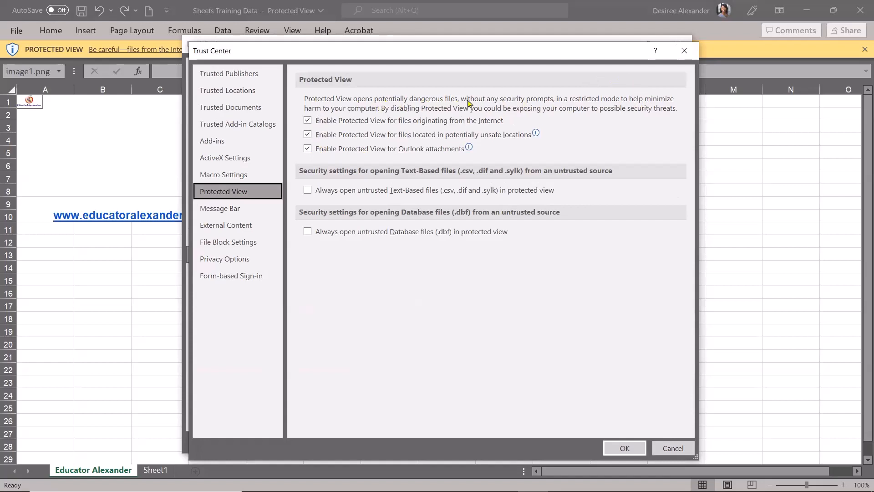
mouse_move(518, 111)
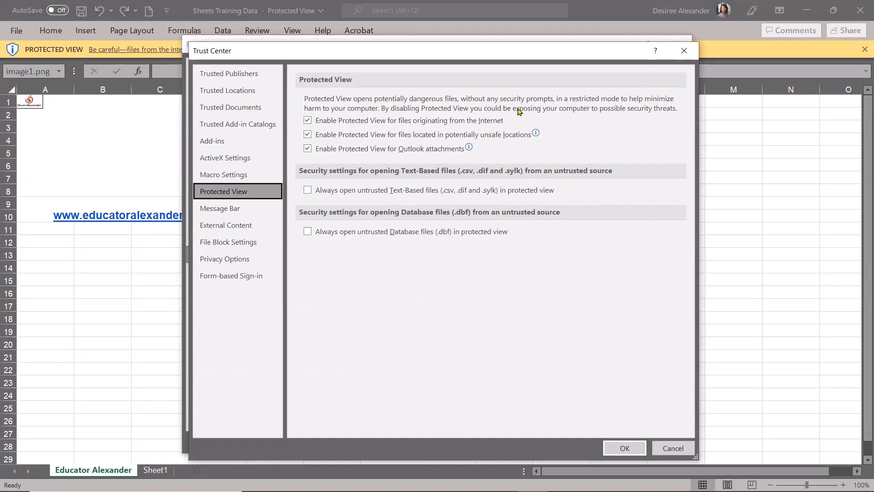
mouse_move(534, 113)
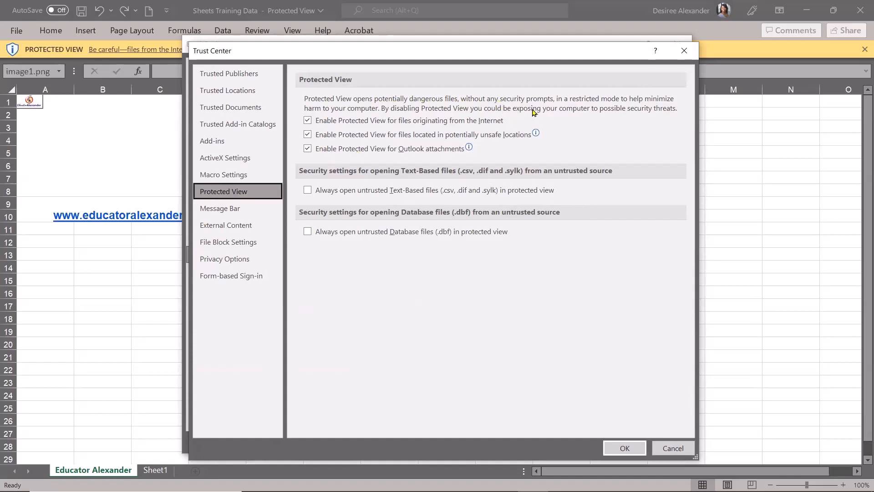
mouse_move(515, 118)
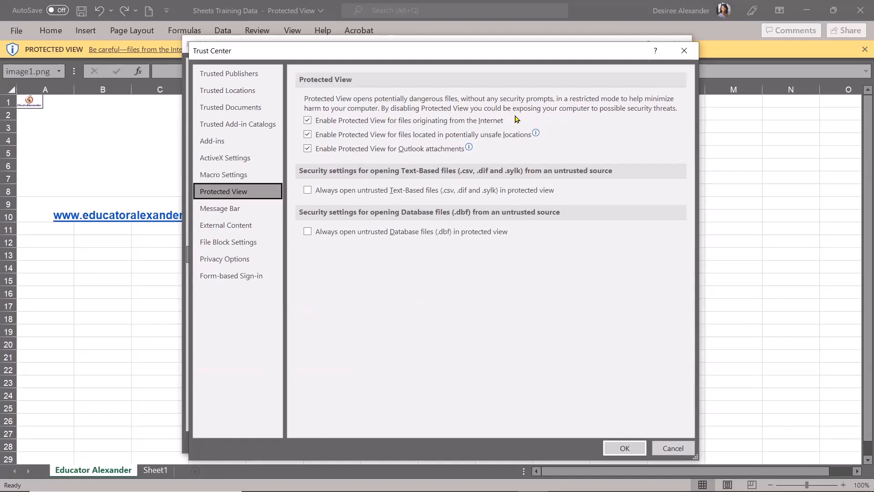
mouse_move(506, 118)
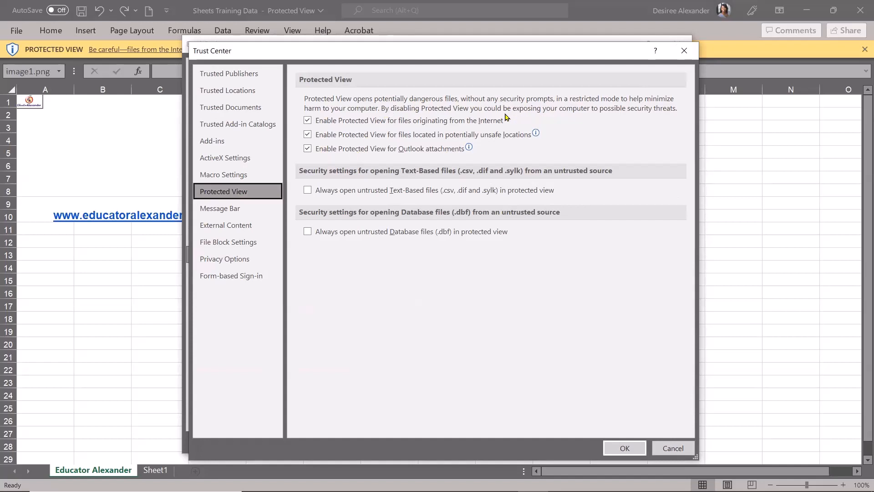
mouse_move(483, 125)
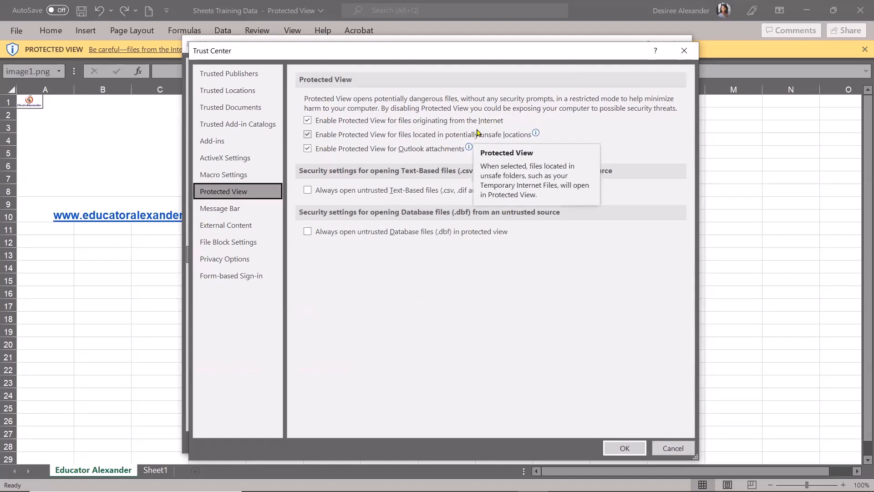
mouse_move(476, 102)
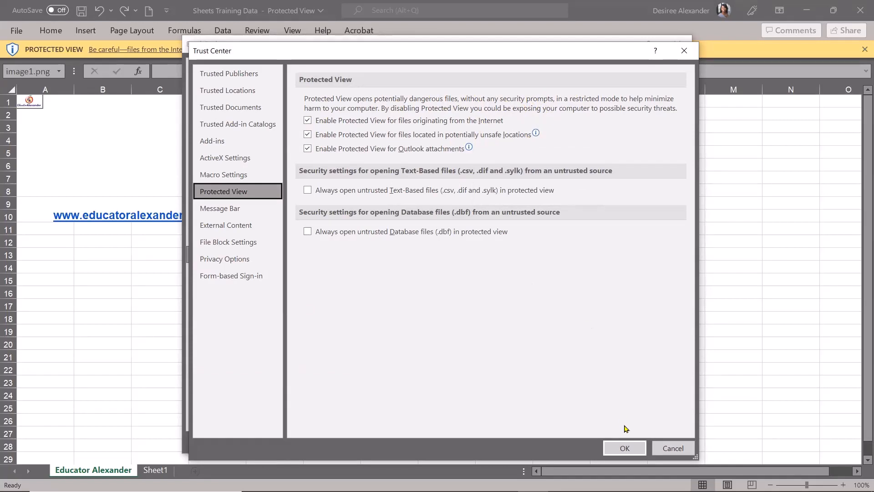
mouse_move(566, 246)
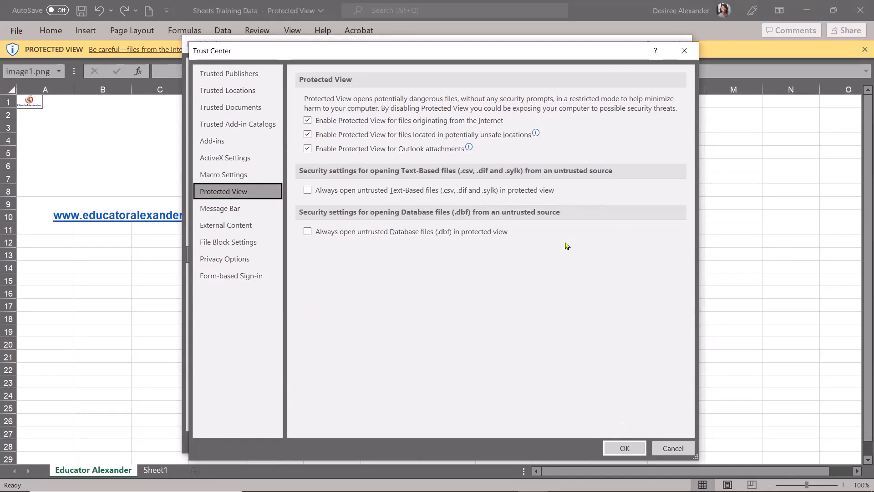
mouse_move(566, 235)
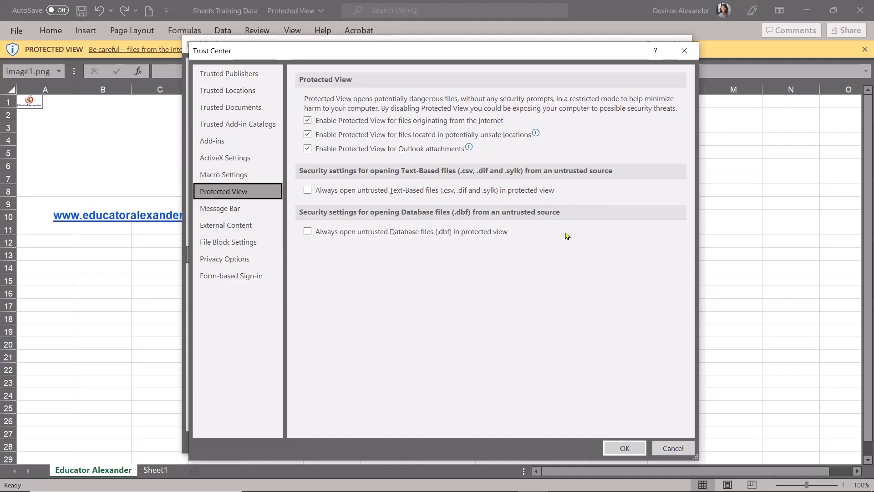
mouse_move(680, 388)
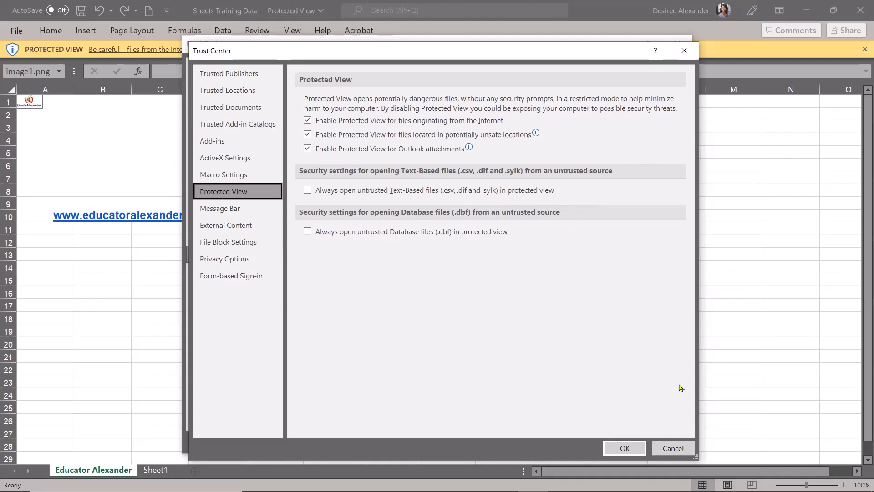
mouse_move(672, 388)
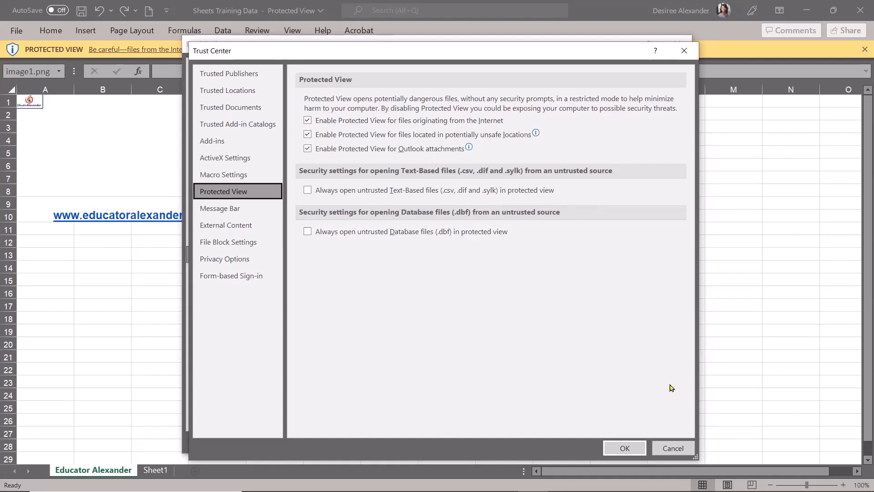